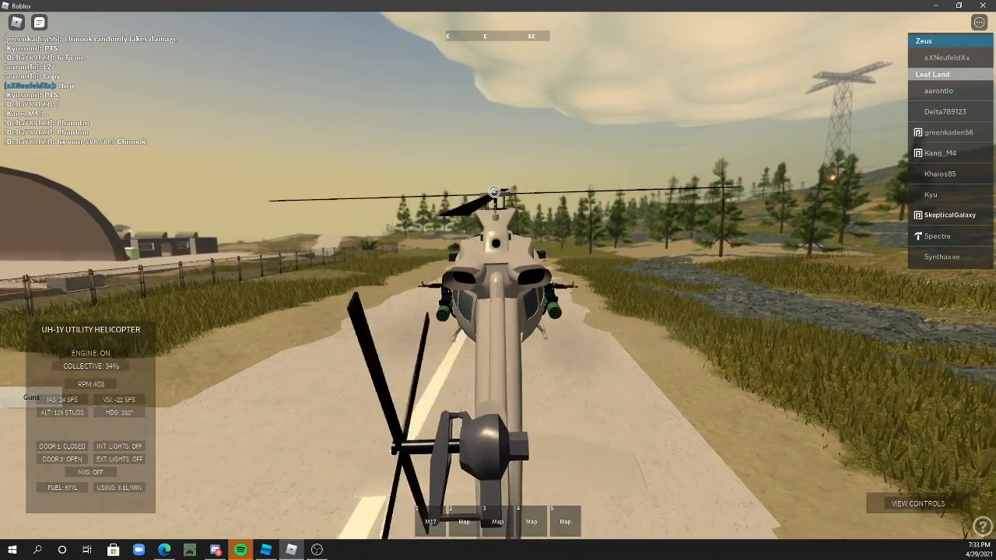
# Step: Bring up the Roblox escape menu over the session with the helicopter parked on the runway
pyautogui.press('Escape')
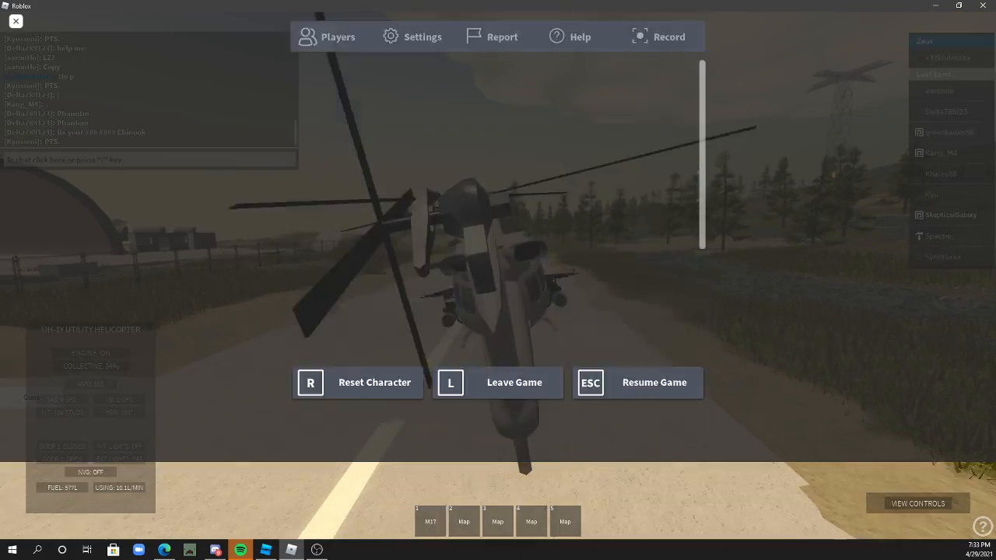